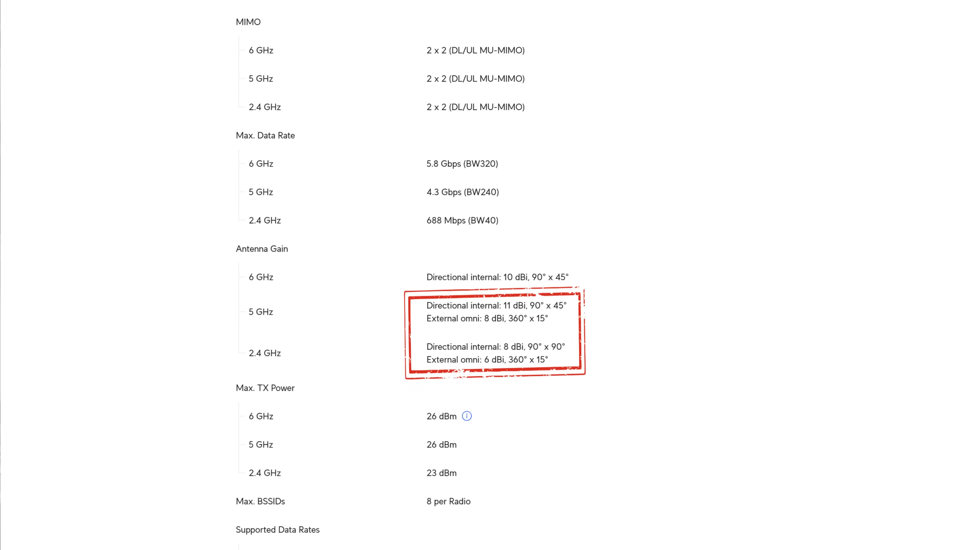
Review the MIMO, data rate, antenna gain and TX power rows for each band.
scroll("up", 3)
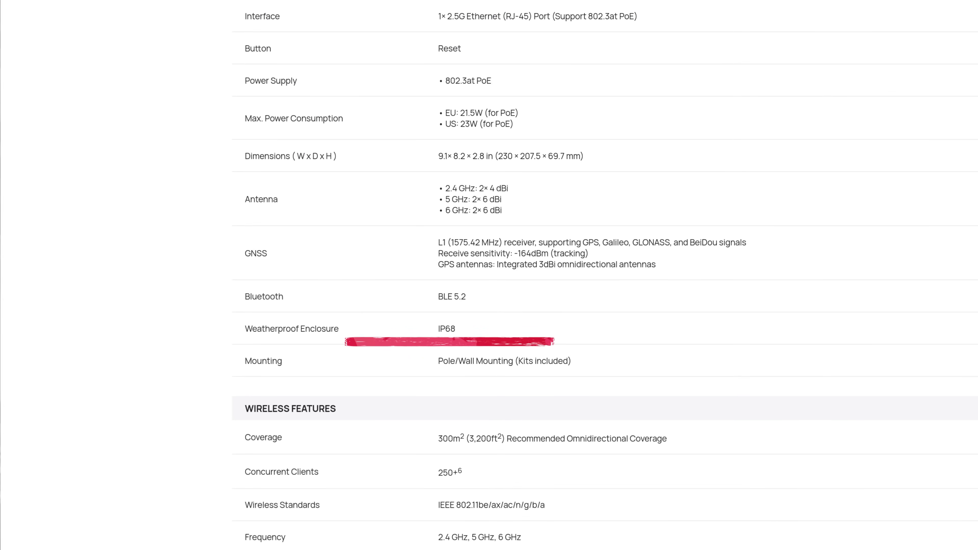
scroll("up", 3)
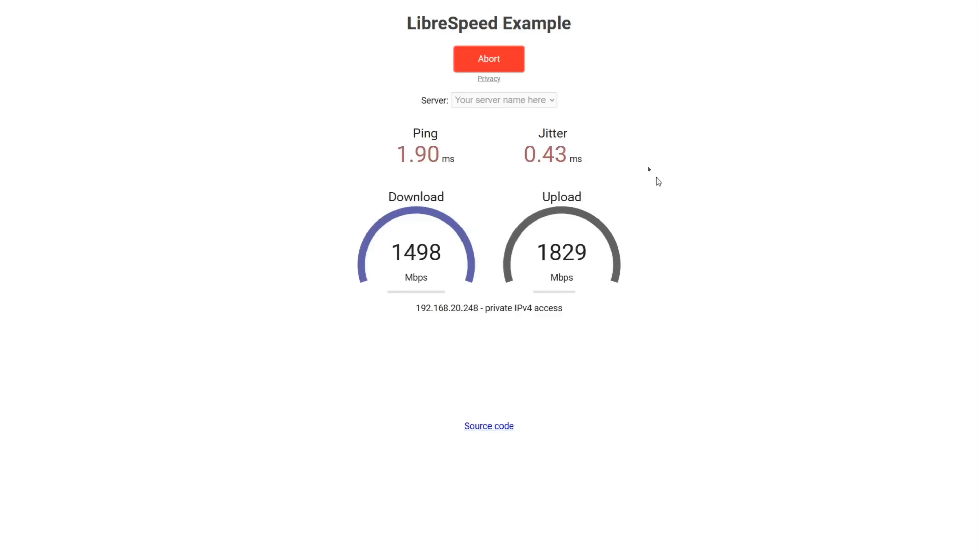
Start the LibreSpeed test and let it reach about 2002 Mbit/s down and 1839 Mbit/s up.
left_click(488, 59)
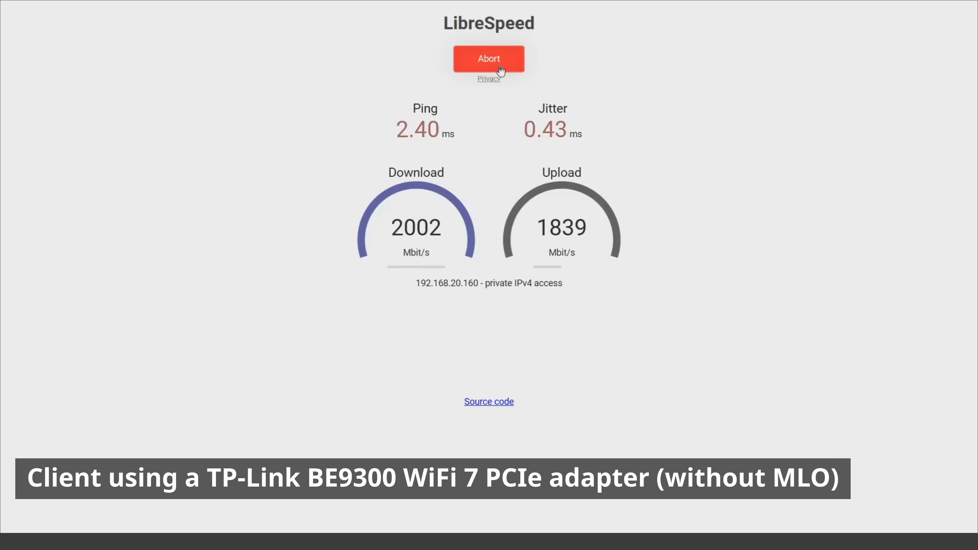
Abort the running test at 2002 Mbit/s download and start a fresh LibreSpeed run.
left_click(489, 59)
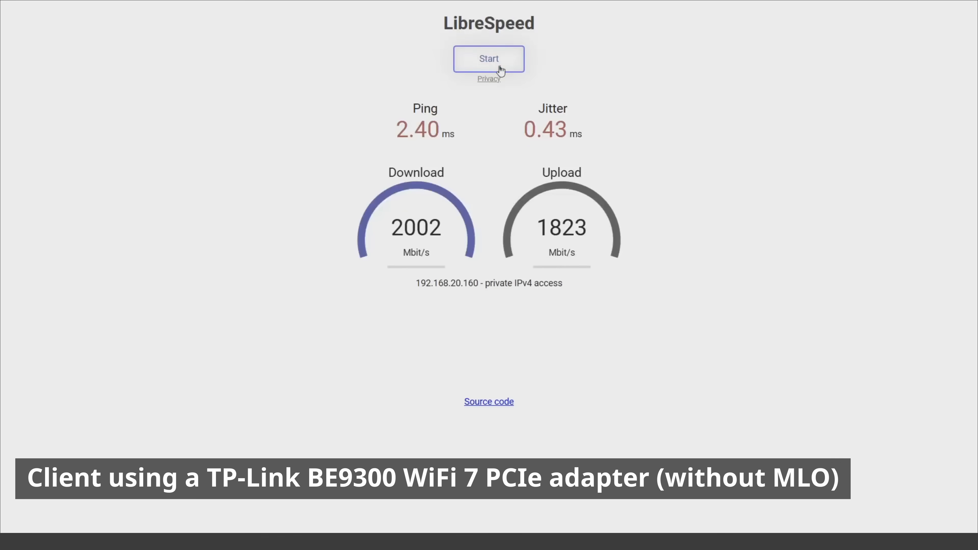
left_click(489, 58)
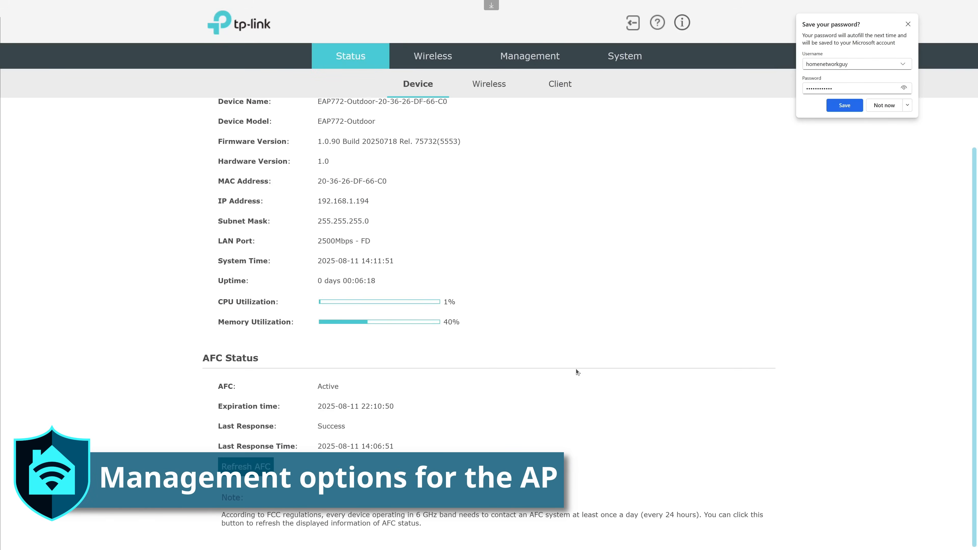
mouse_move(499, 384)
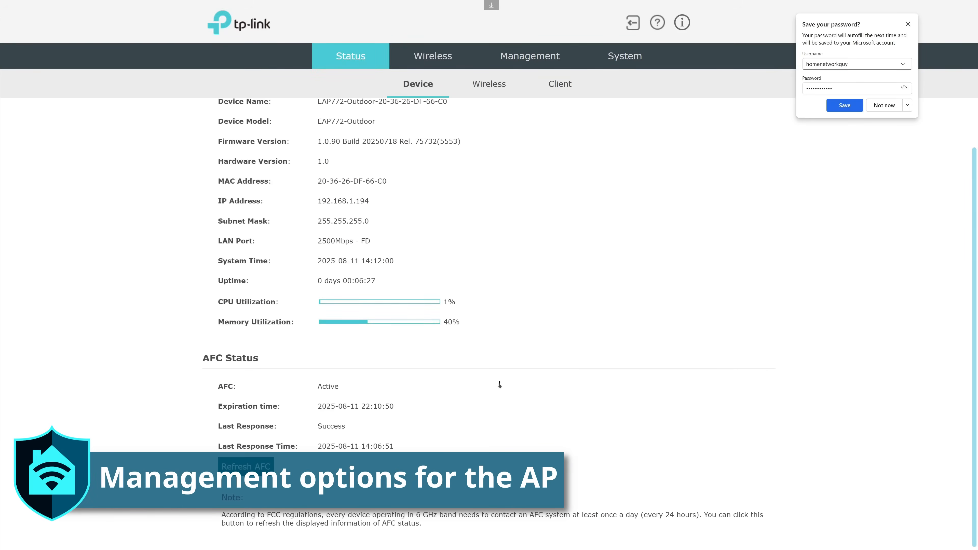
Review the access point's wireless status and SSID list, including the 5GHz radio.
scroll("up", 3)
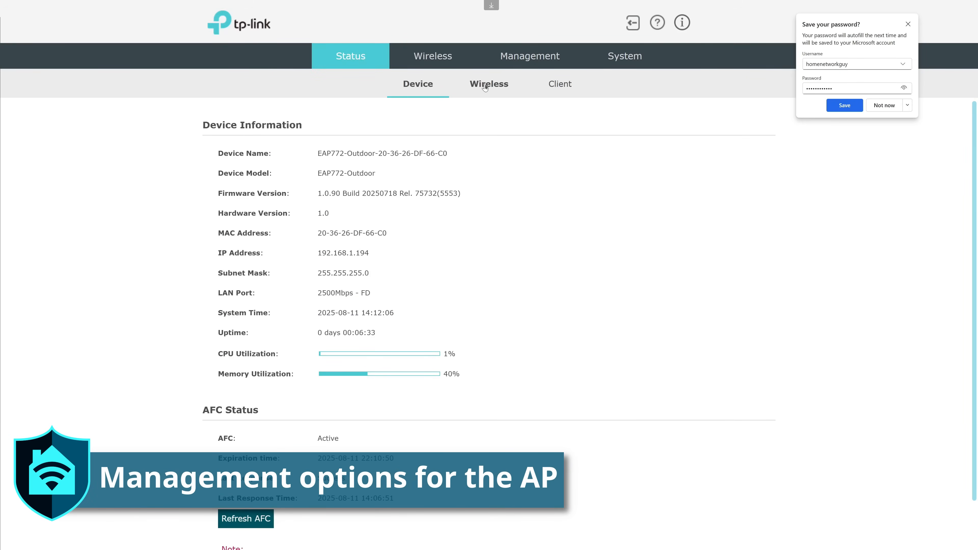
left_click(489, 83)
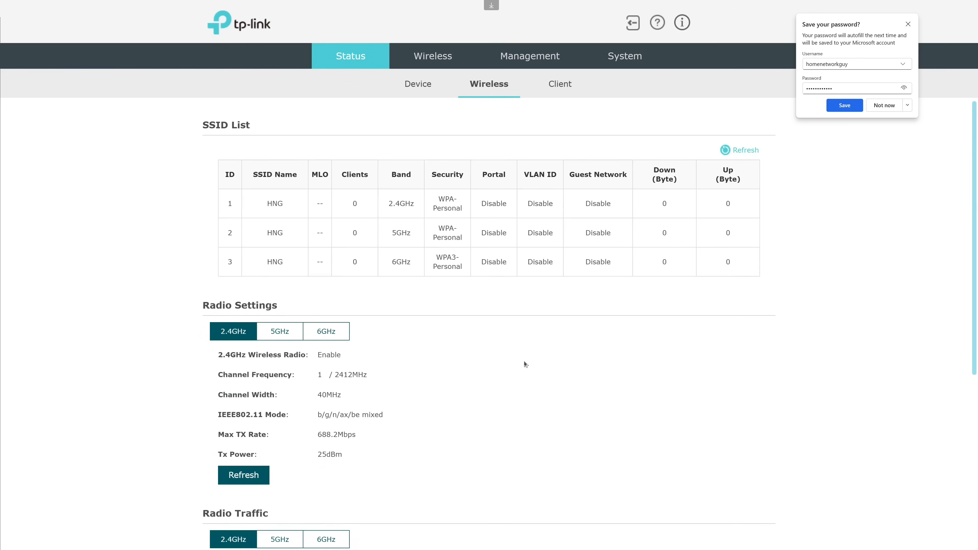
scroll("down", 3)
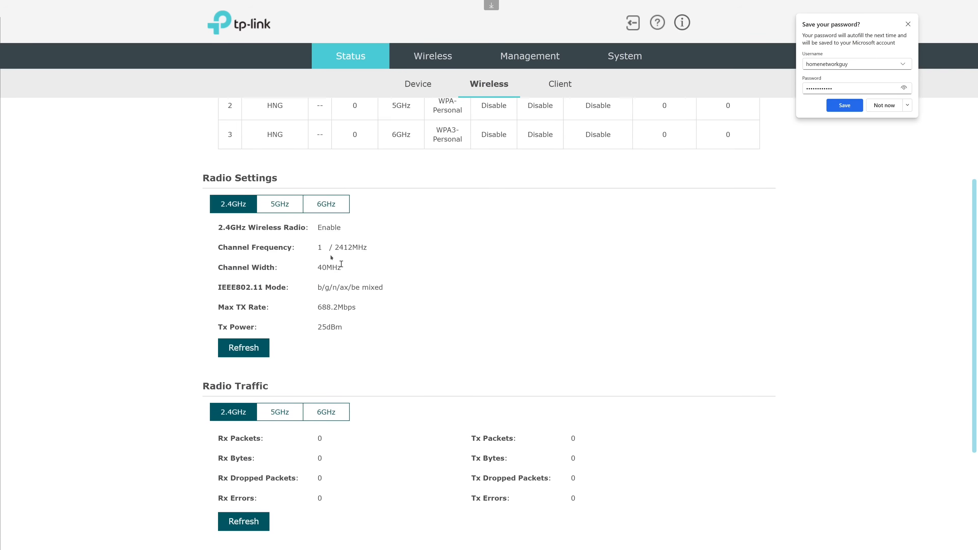
left_click(279, 204)
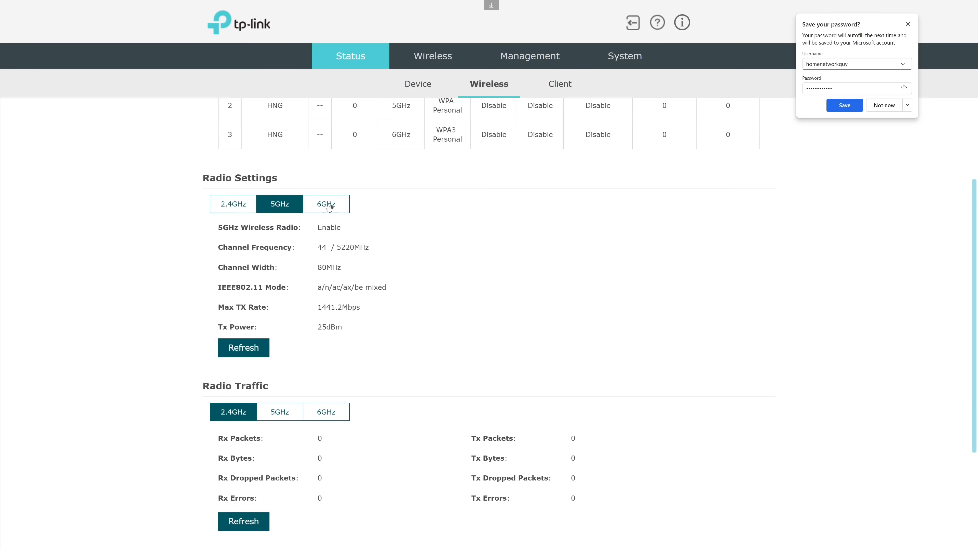
scroll("up", 3)
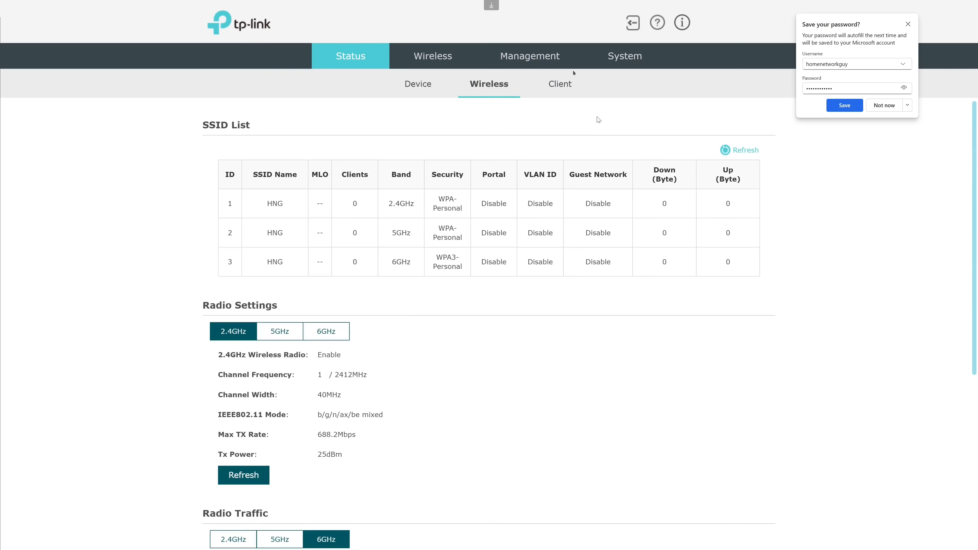
Review the 2.4GHz advanced wireless settings: load balance and airtime fairness options.
left_click(559, 84)
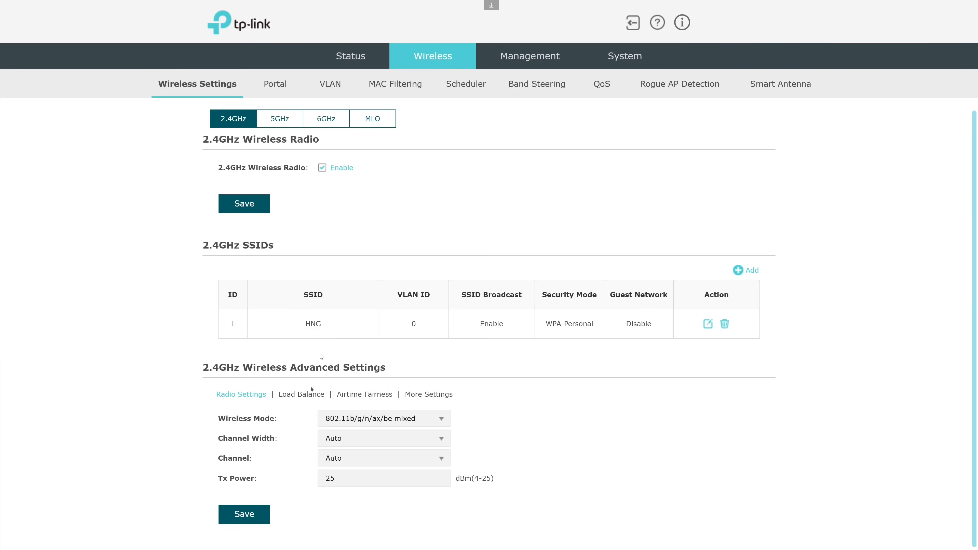
left_click(301, 395)
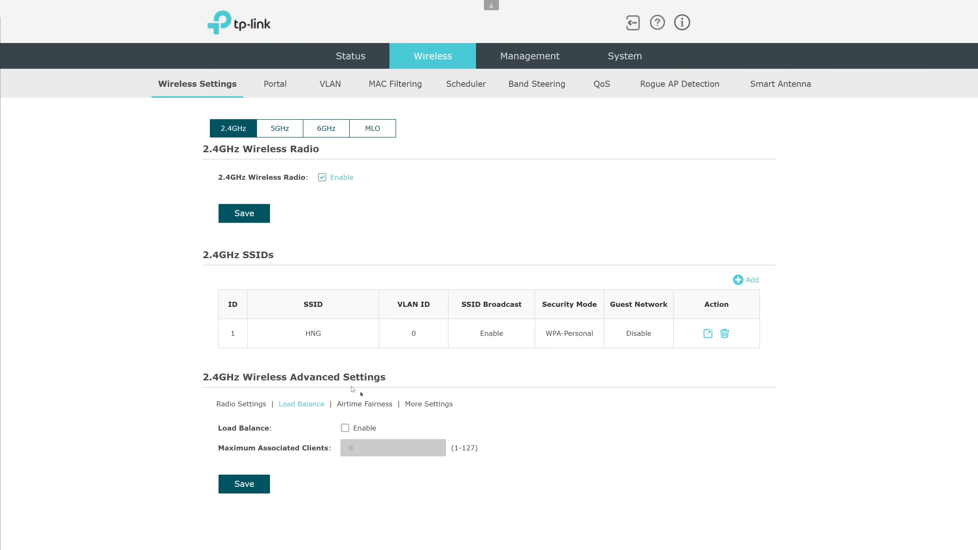
left_click(364, 404)
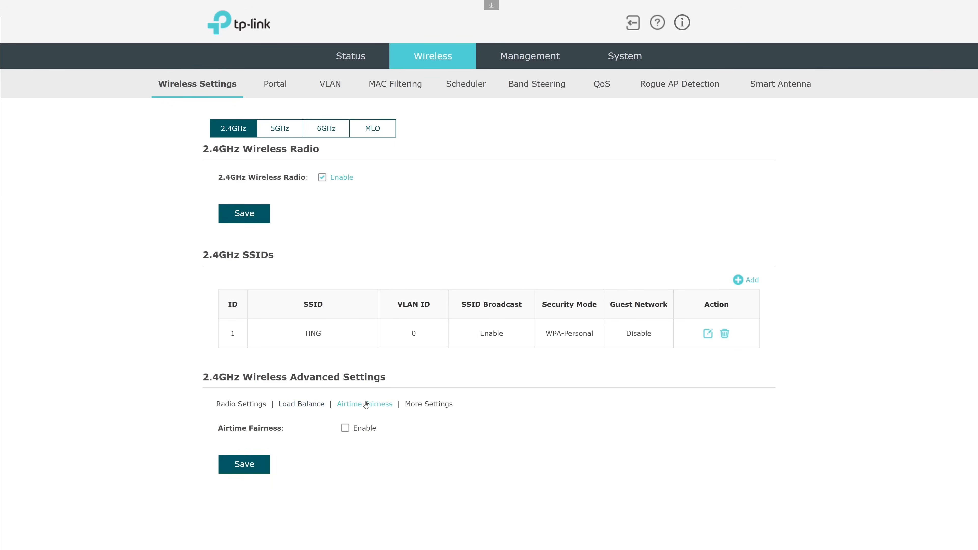
left_click(428, 404)
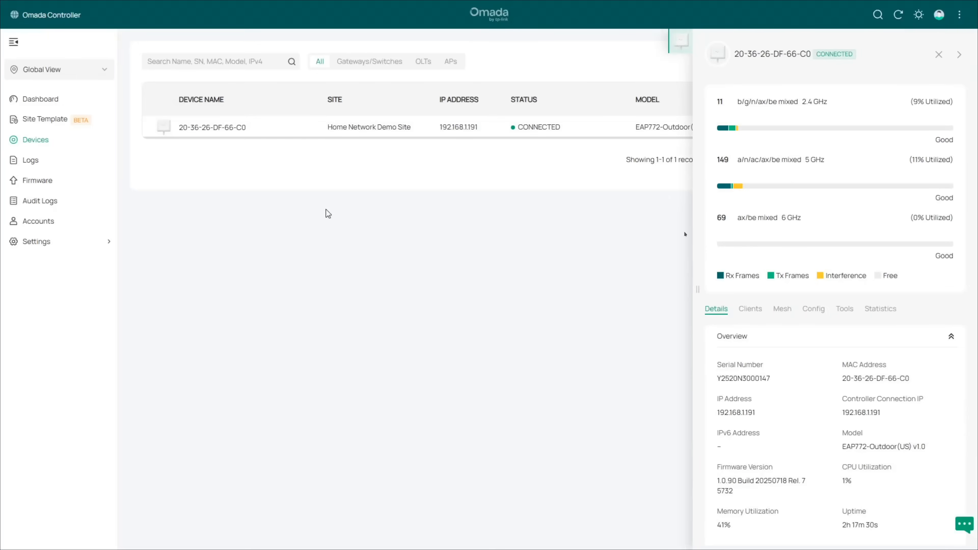
Check the 5 GHz and 6 GHz radio statistics, then bring up the device's radio configuration.
scroll("down", 3)
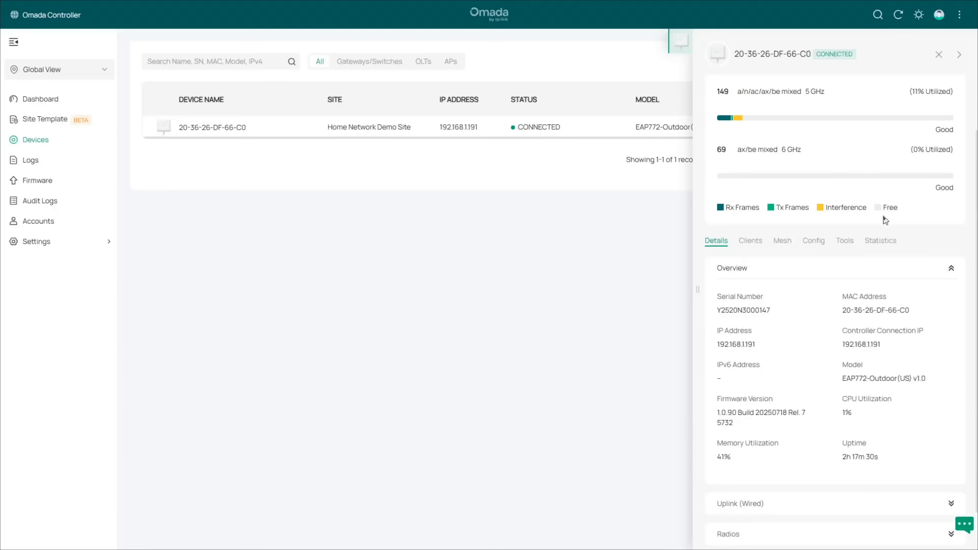
scroll("down", 3)
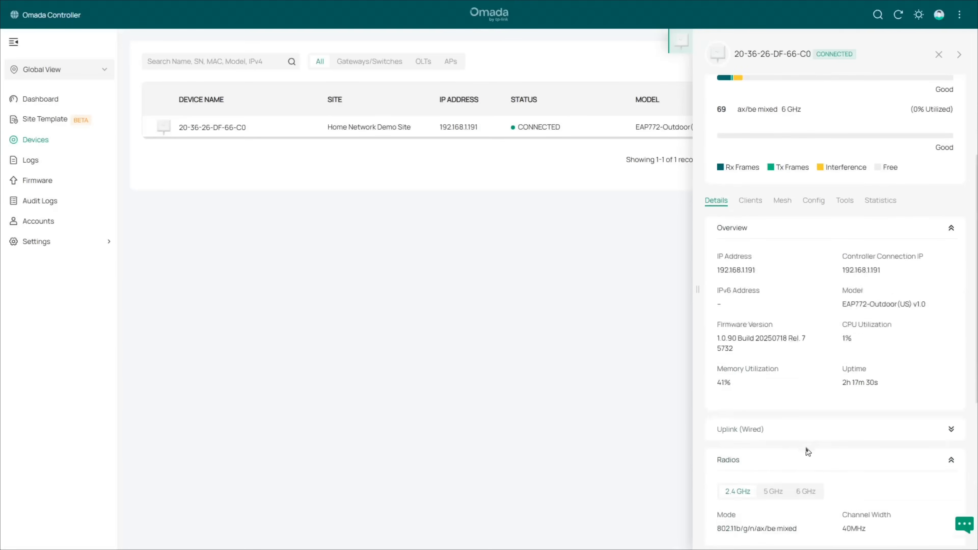
left_click(773, 339)
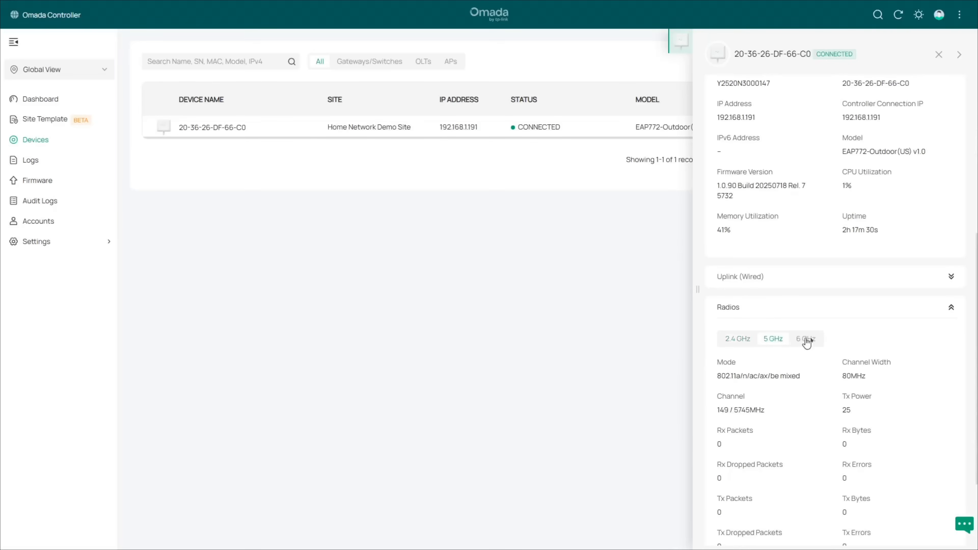
left_click(805, 339)
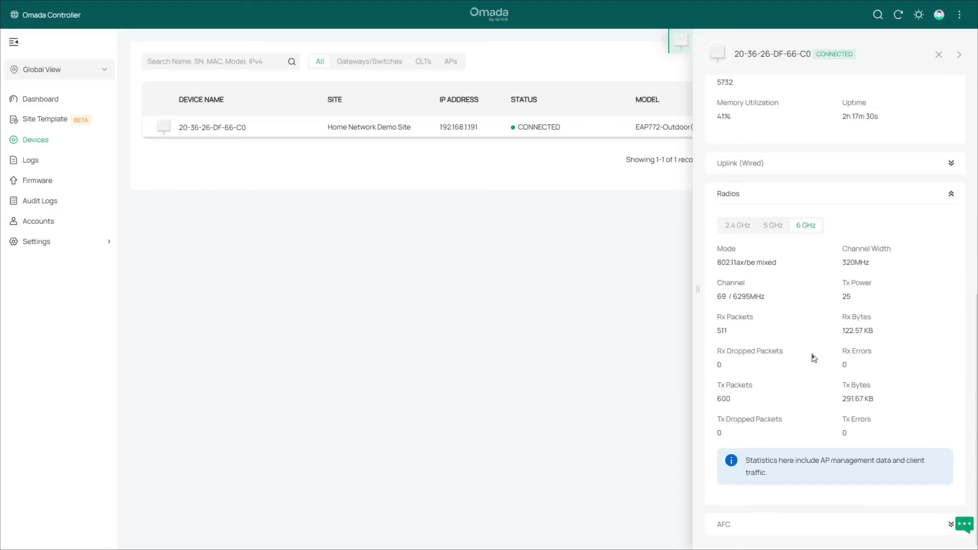
left_click(814, 185)
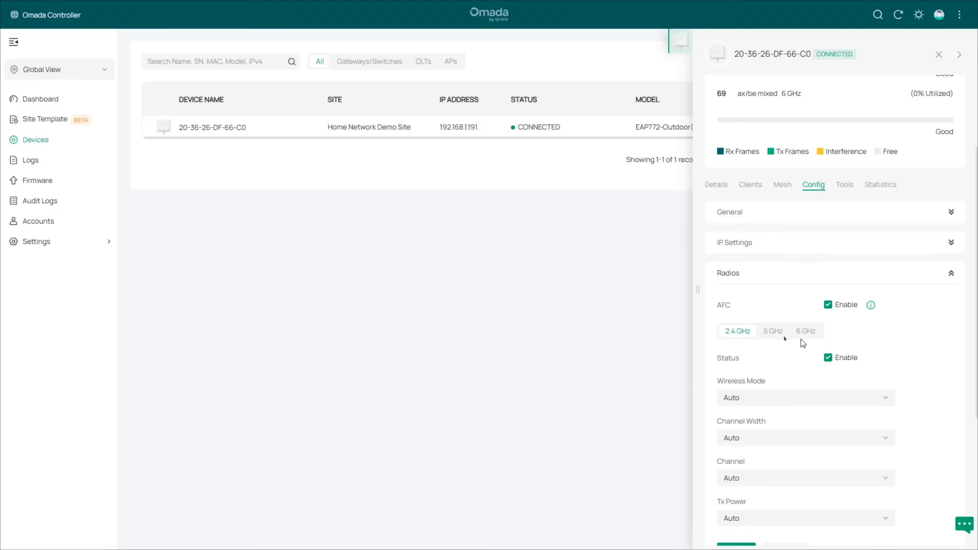